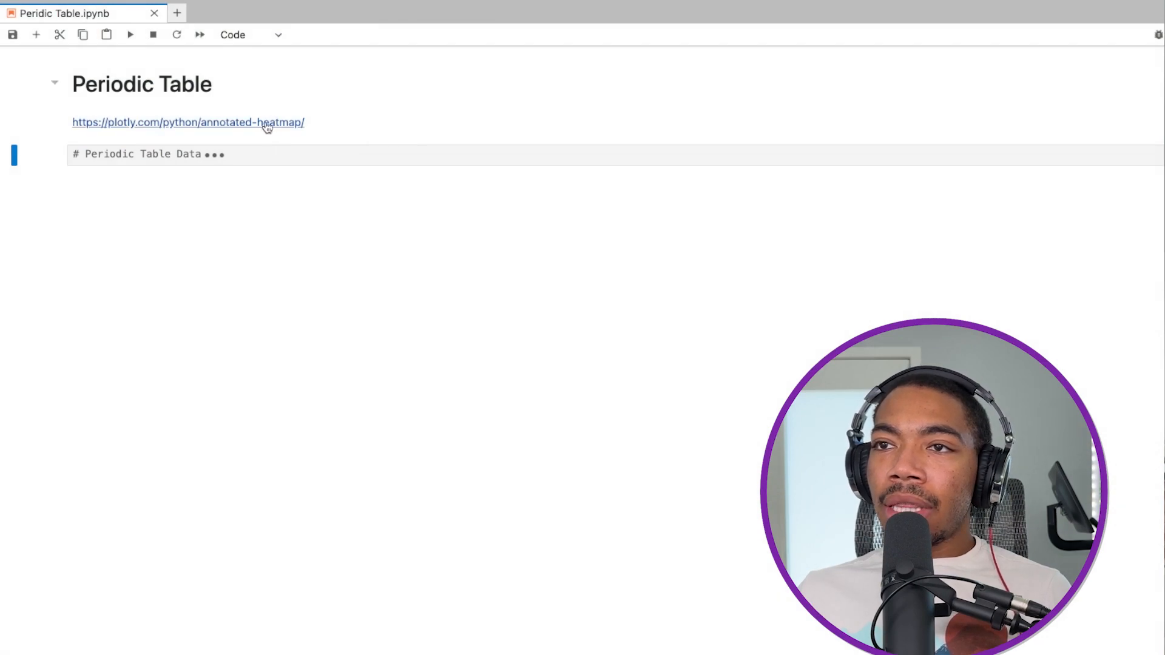
Open the Plotly annotated heatmap docs and scroll past the basic and numpy examples
{"action": "left_click", "coordinate": [188, 122]}
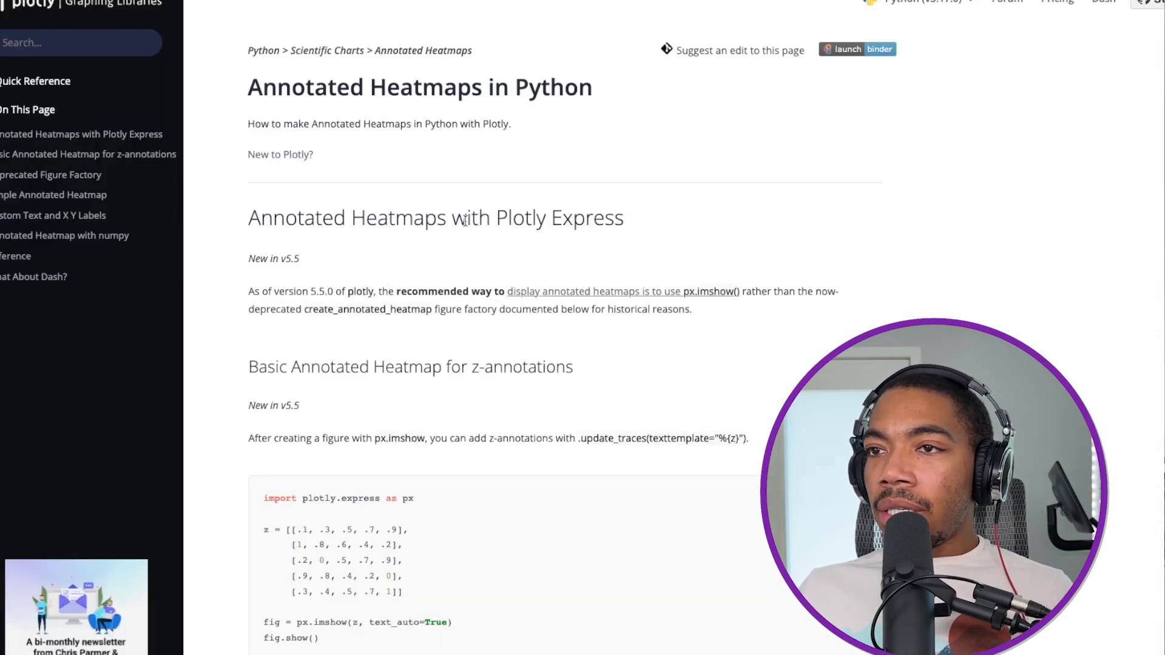
{"action": "scroll", "scroll_direction": "up", "scroll_amount": 3}
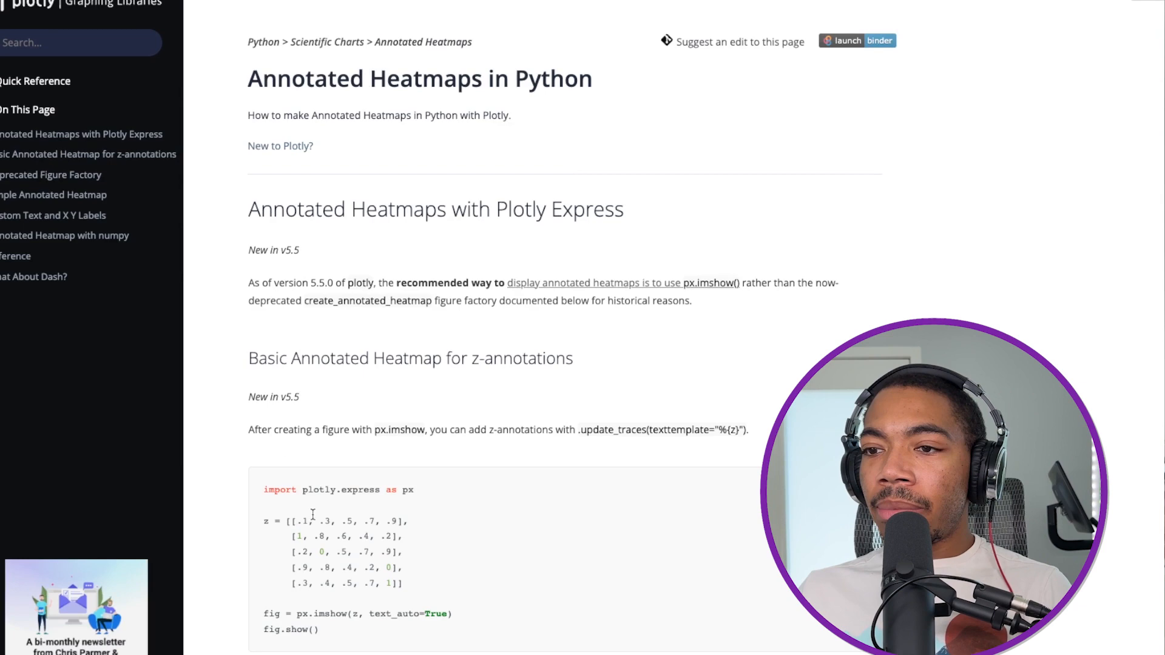
{"action": "scroll", "scroll_direction": "down", "scroll_amount": 3}
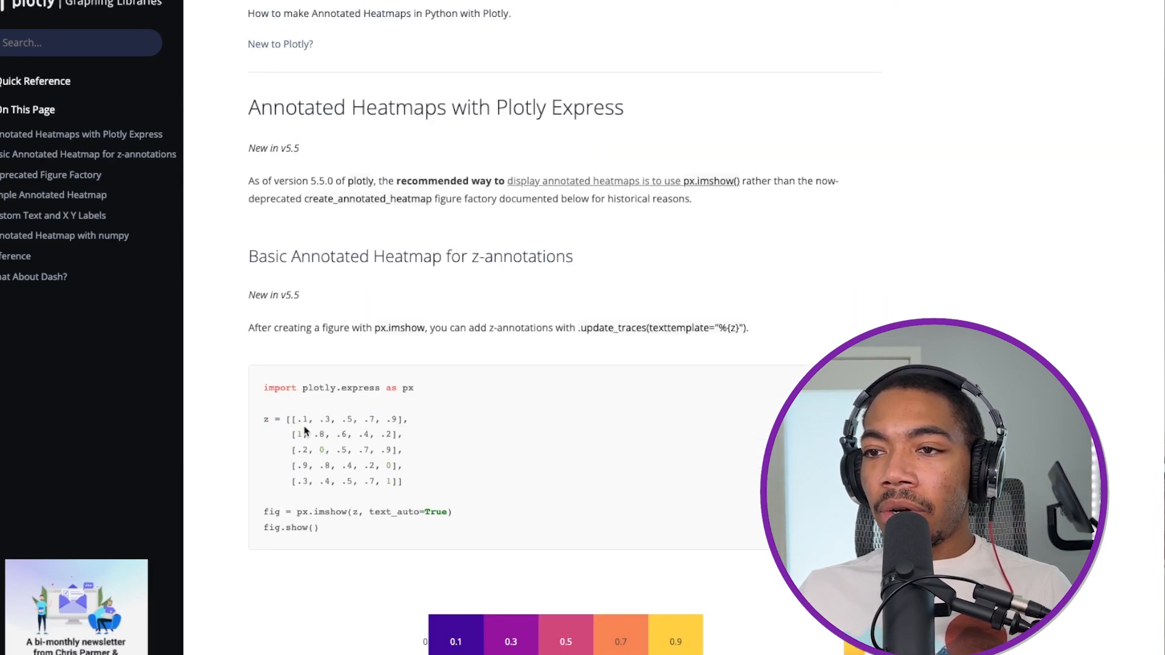
{"action": "scroll", "scroll_direction": "down", "scroll_amount": 3}
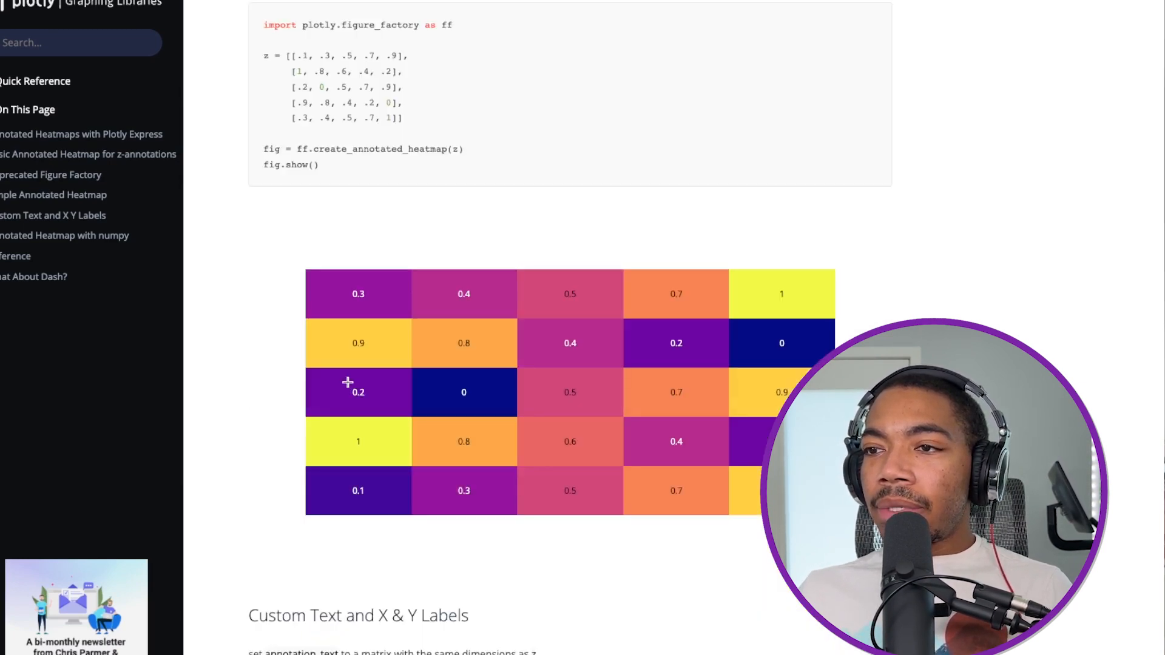
{"action": "scroll", "scroll_direction": "down", "scroll_amount": 3}
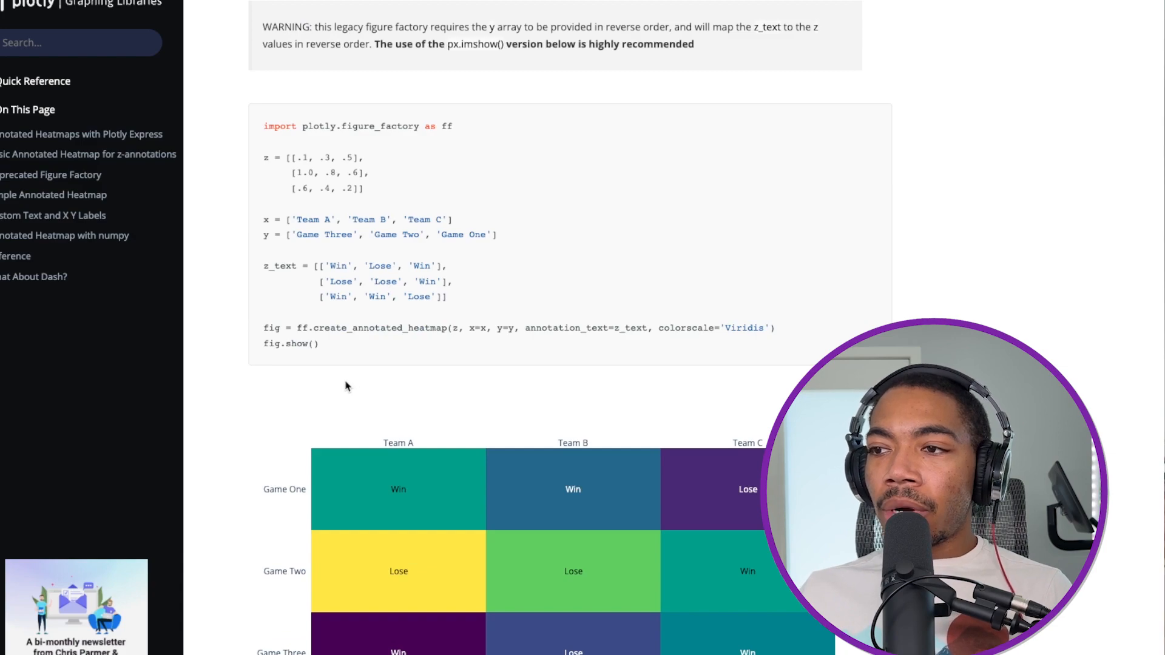
{"action": "scroll", "scroll_direction": "down", "scroll_amount": 3}
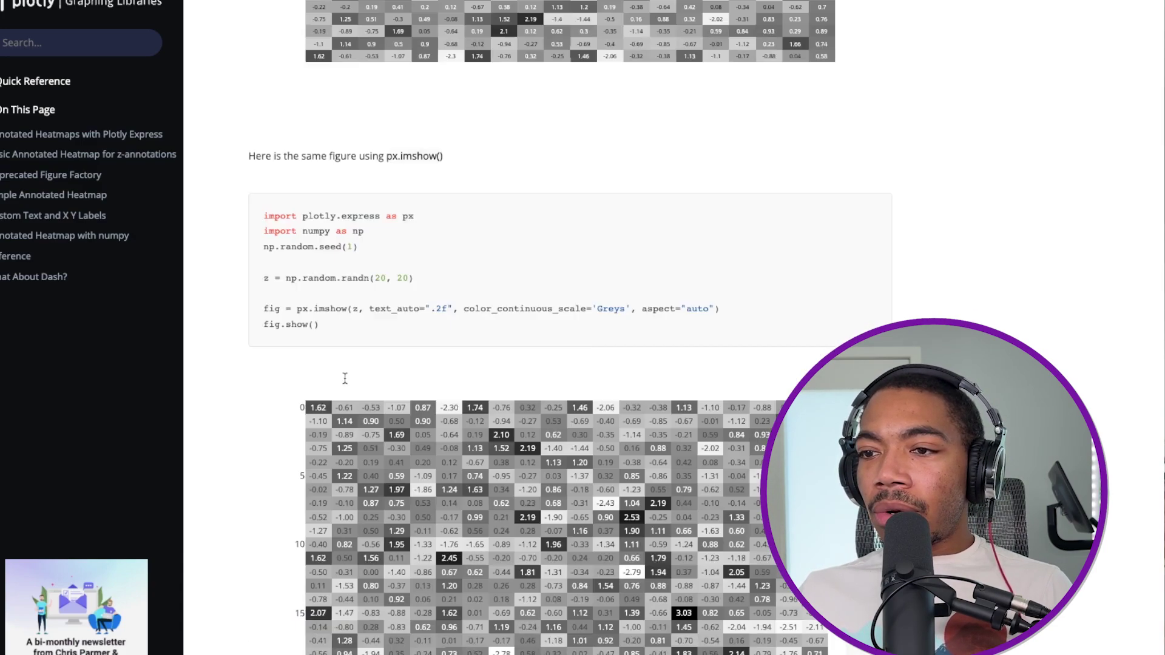
Scroll to the periodic table example's symbol and element data code
{"action": "scroll", "scroll_direction": "down", "scroll_amount": 3}
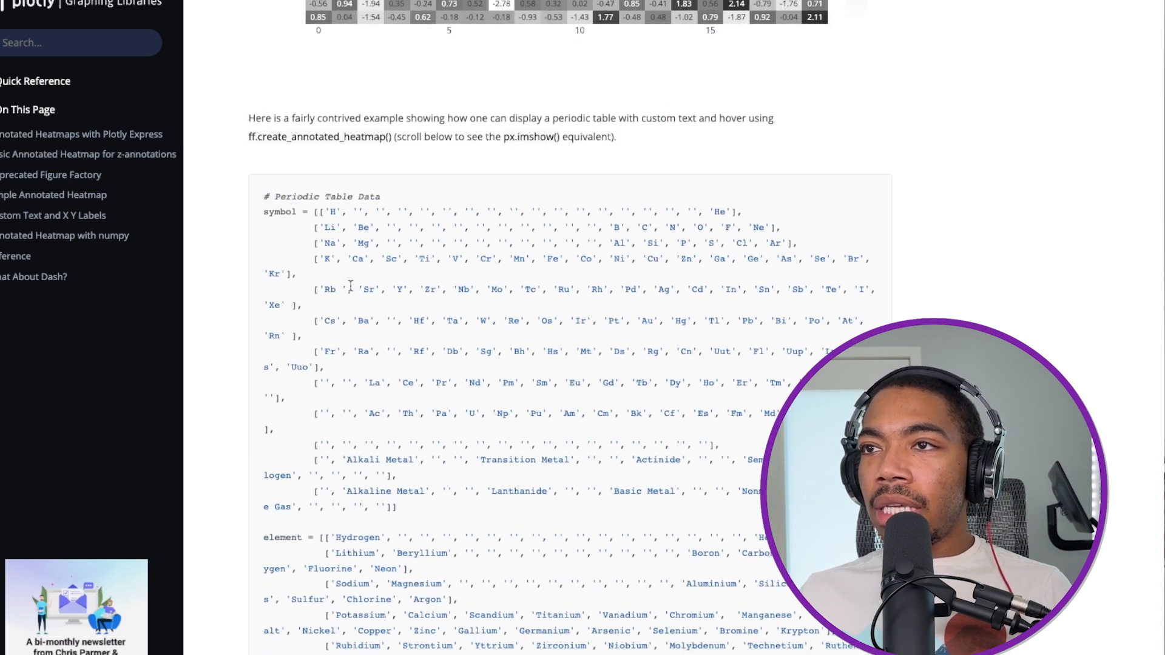
{"action": "scroll", "scroll_direction": "up", "scroll_amount": 3}
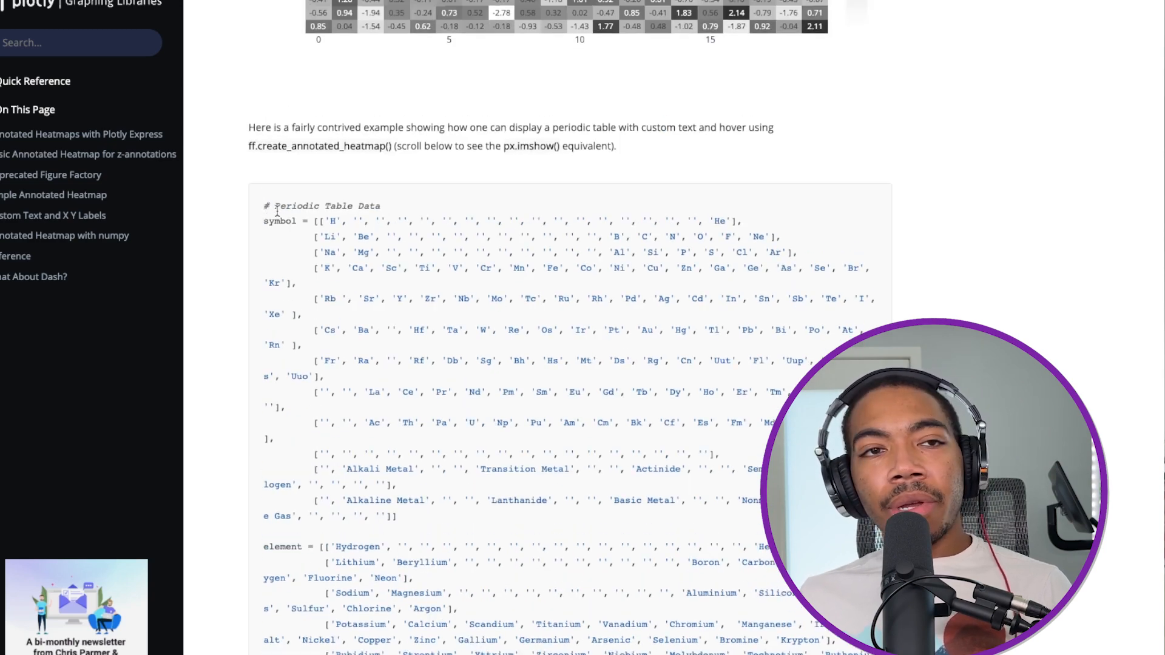
{"action": "mouse_move", "coordinate": [397, 256]}
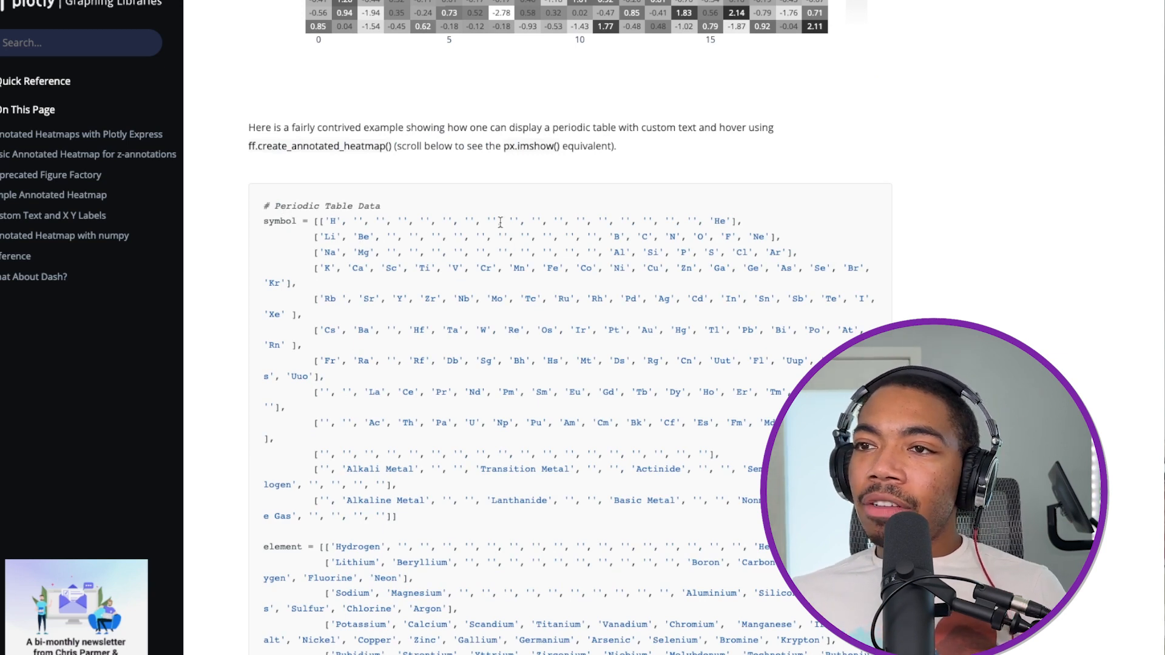
{"action": "mouse_move", "coordinate": [411, 214]}
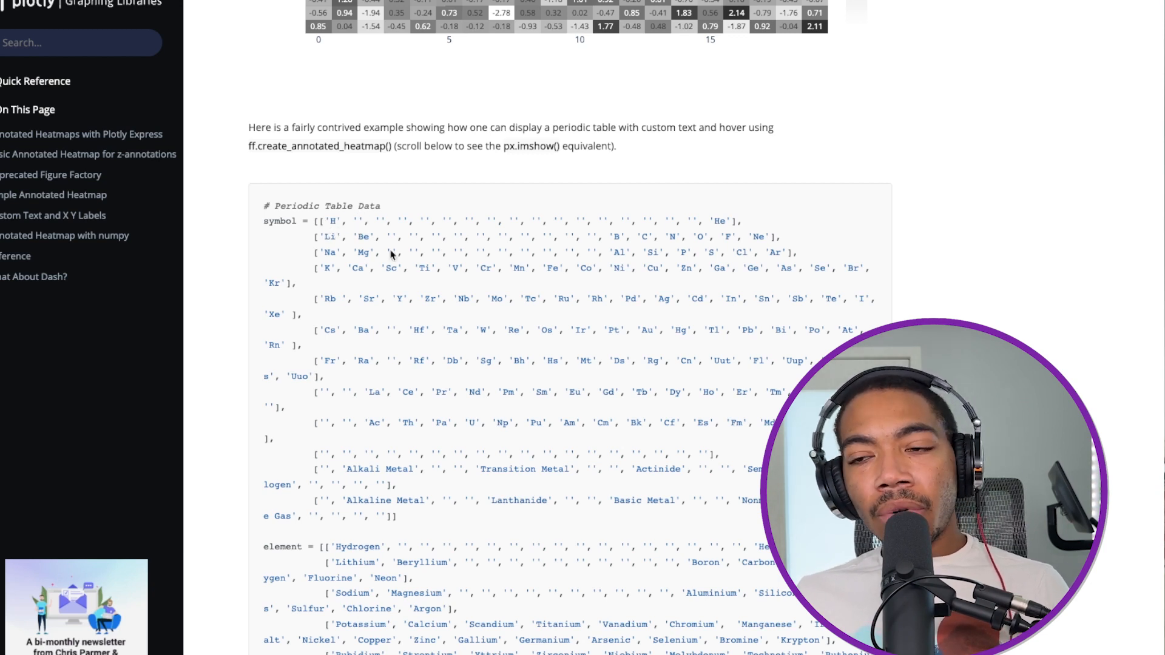
{"action": "mouse_move", "coordinate": [375, 296]}
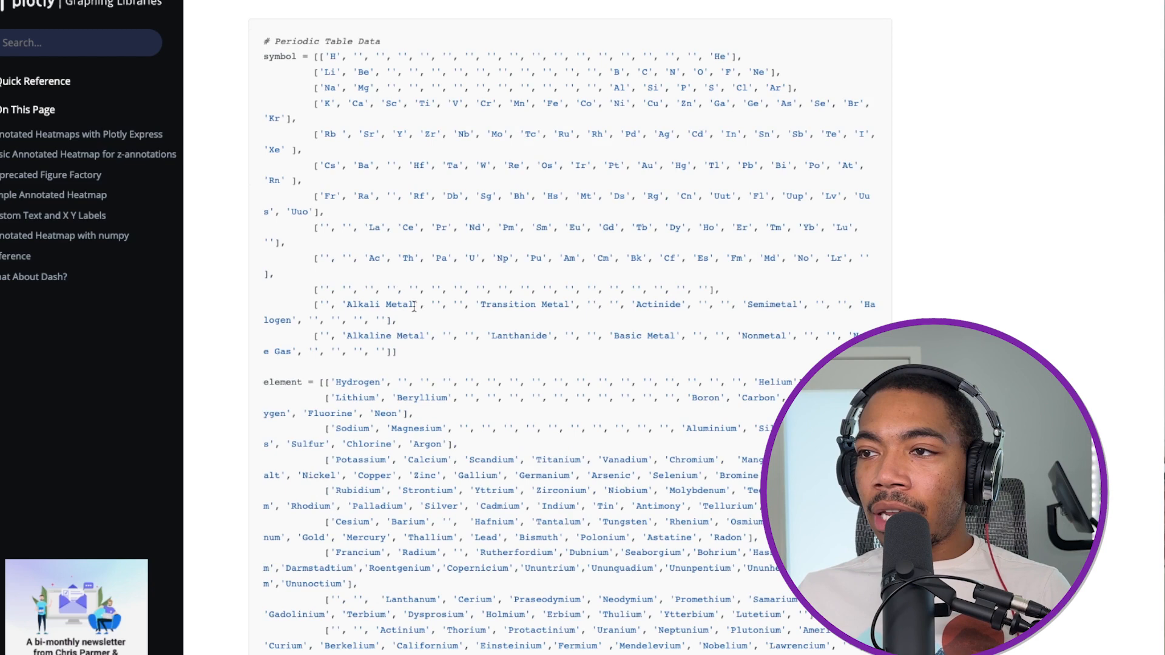
{"action": "mouse_move", "coordinate": [691, 301]}
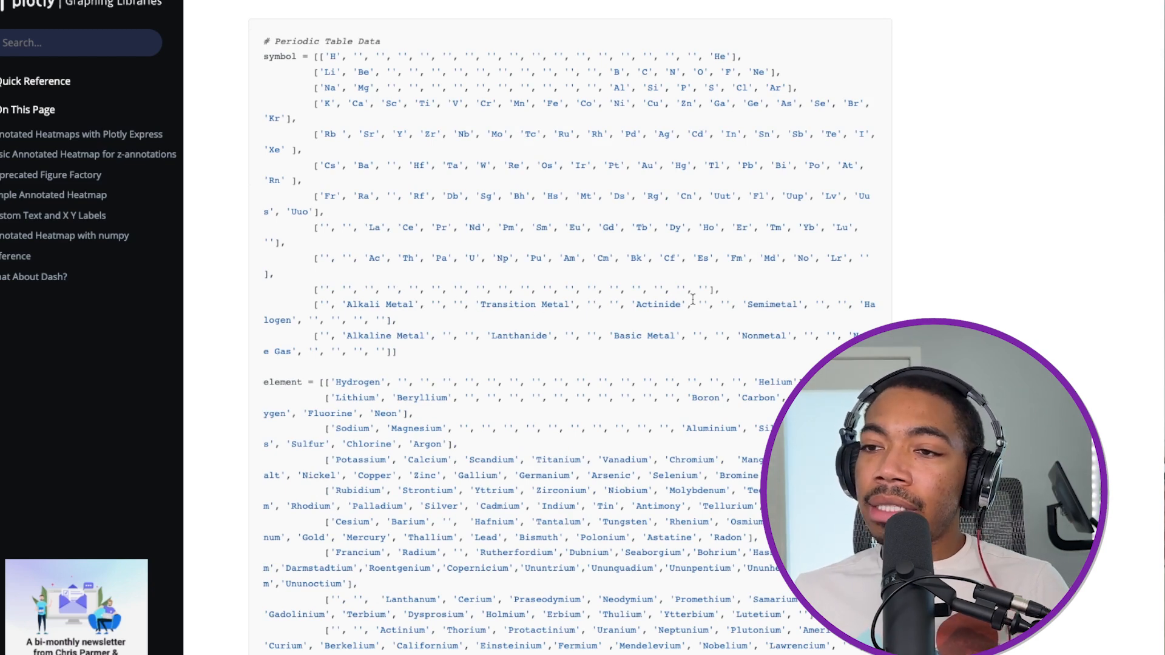
Scroll through the atomic_mass, color, colorscale and hover code to the rendered periodic table
{"action": "scroll", "scroll_direction": "down", "scroll_amount": 3}
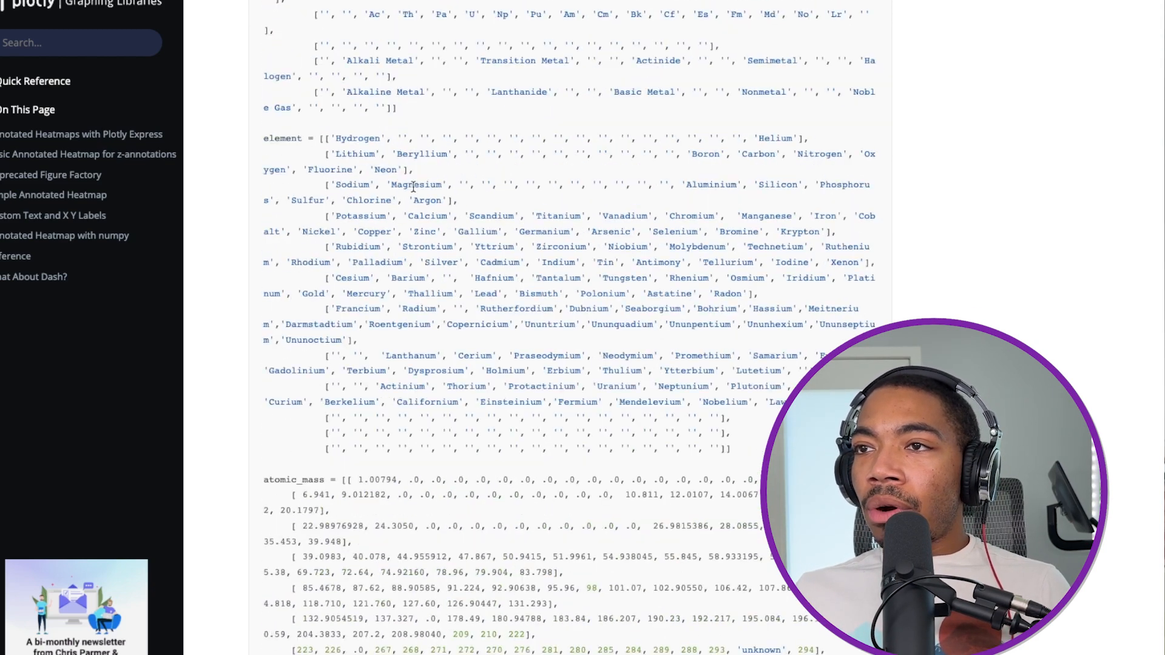
{"action": "scroll", "scroll_direction": "down", "scroll_amount": 3}
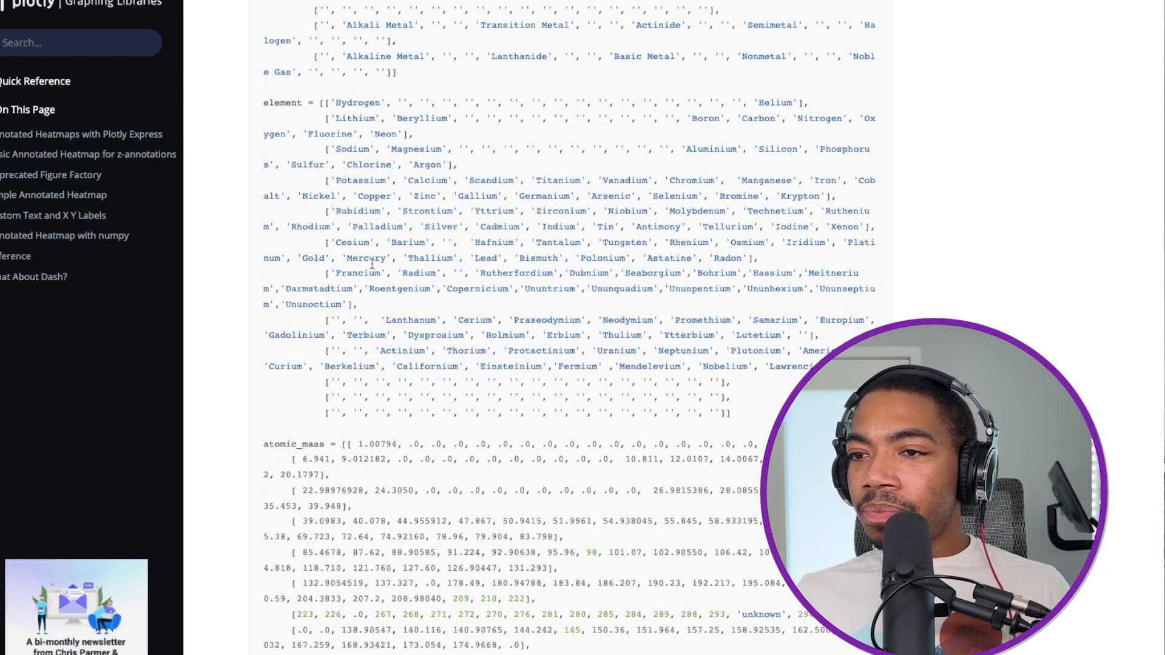
{"action": "scroll", "scroll_direction": "down", "scroll_amount": 3}
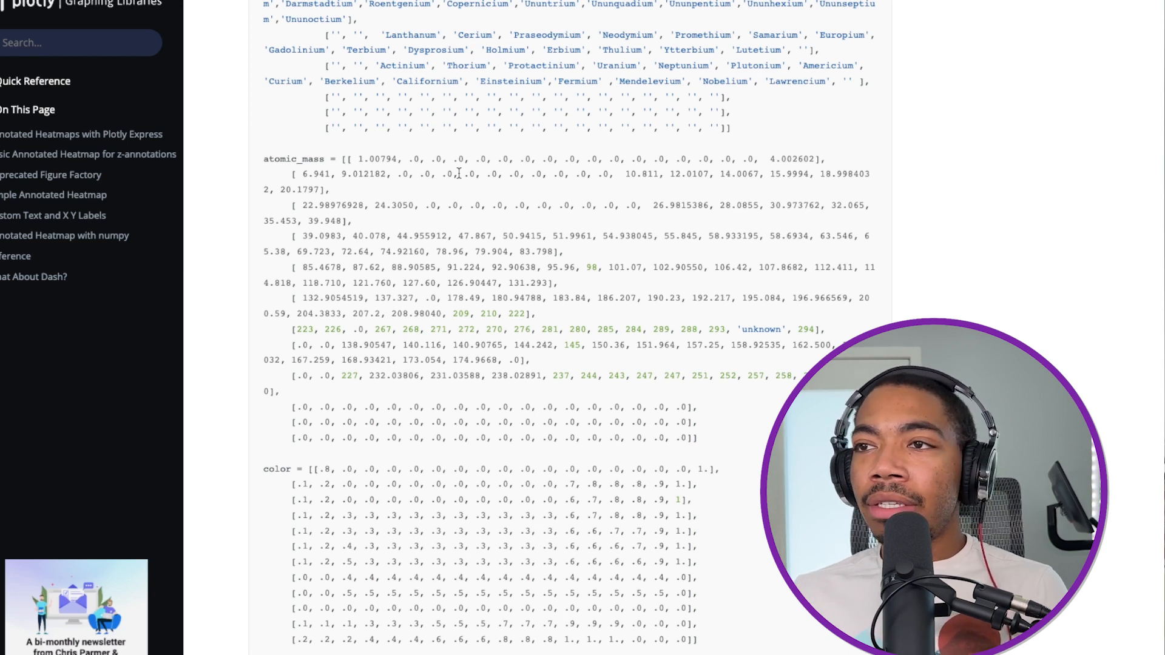
{"action": "mouse_move", "coordinate": [805, 162]}
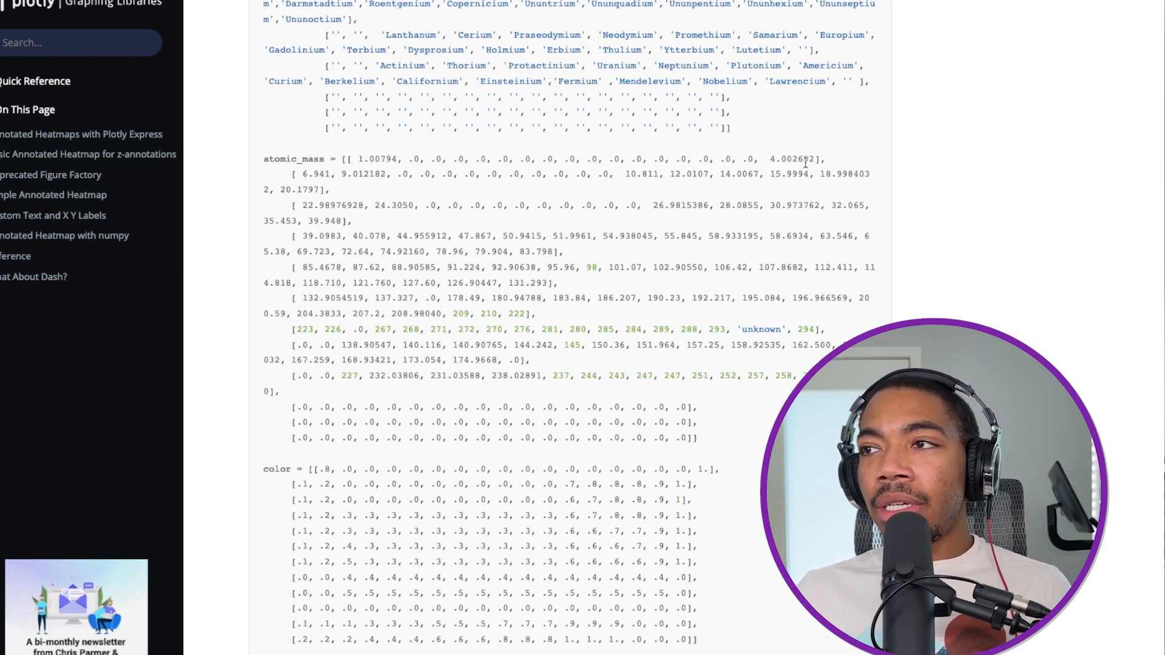
{"action": "mouse_move", "coordinate": [551, 233]}
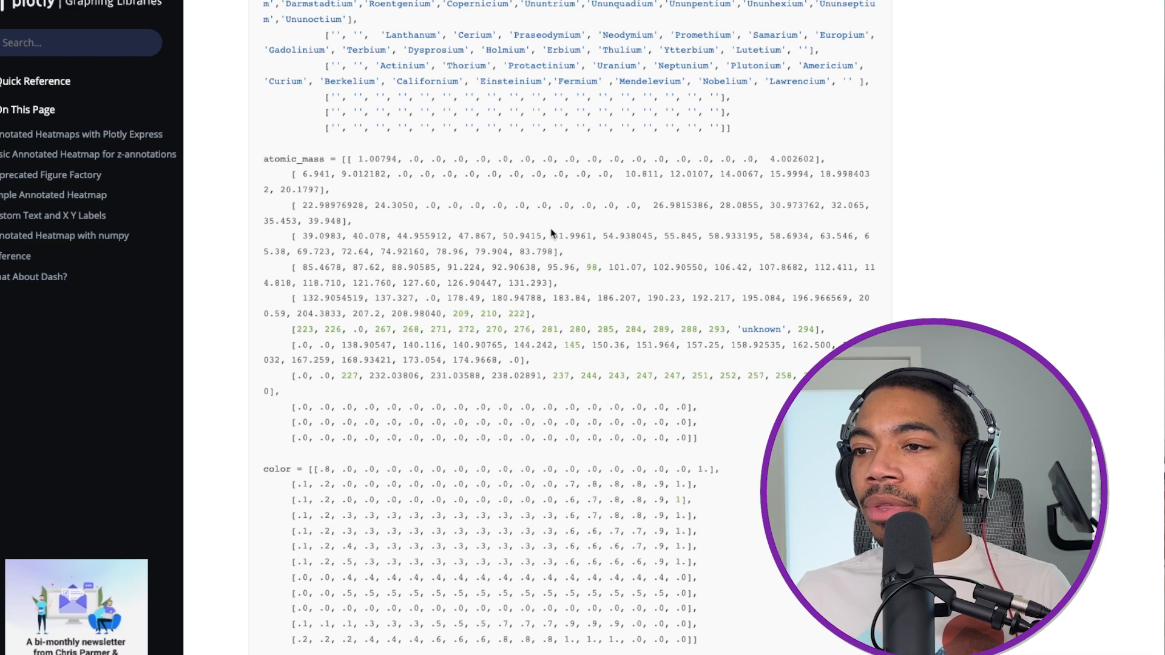
{"action": "scroll", "scroll_direction": "down", "scroll_amount": 3}
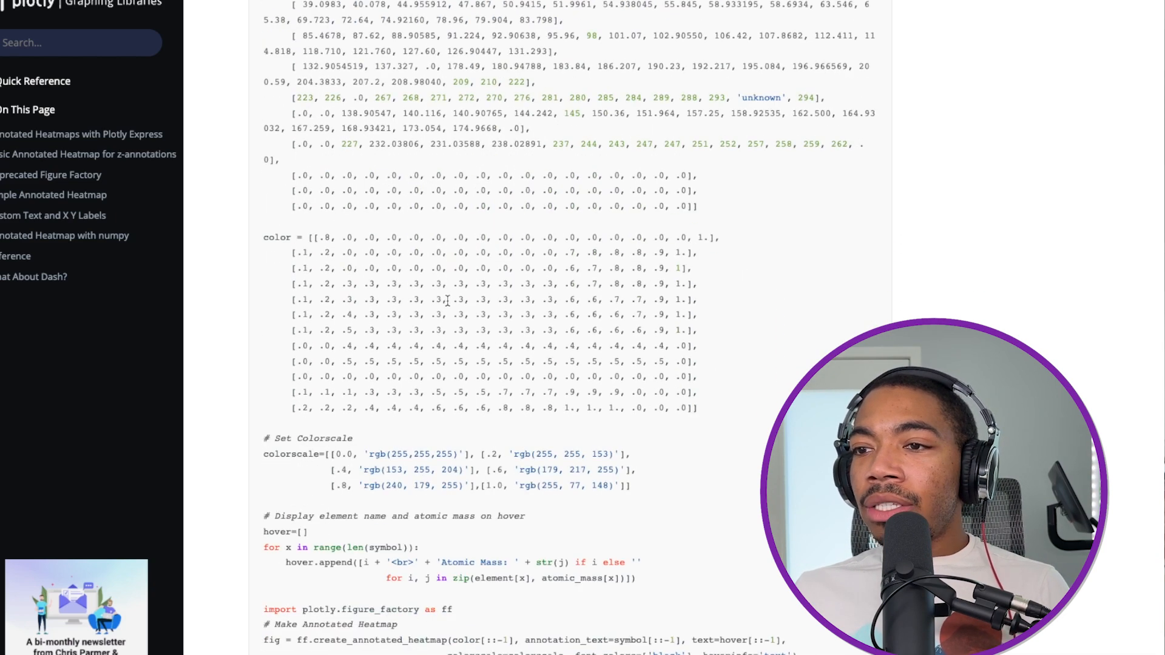
{"action": "scroll", "scroll_direction": "down", "scroll_amount": 3}
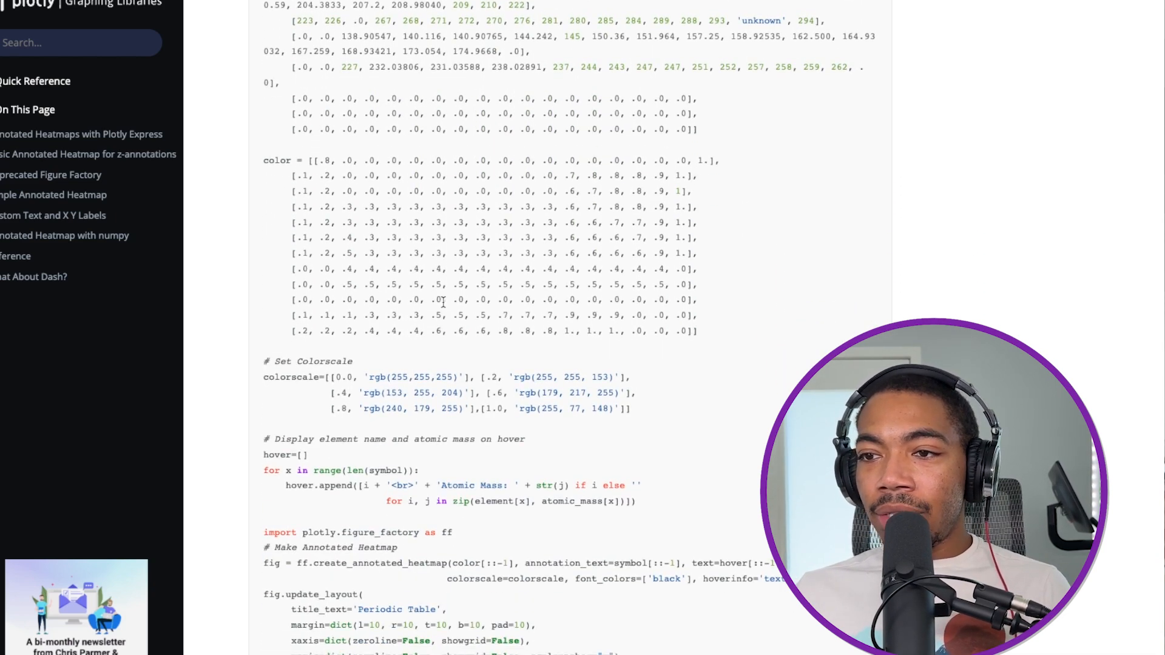
{"action": "scroll", "scroll_direction": "down", "scroll_amount": 3}
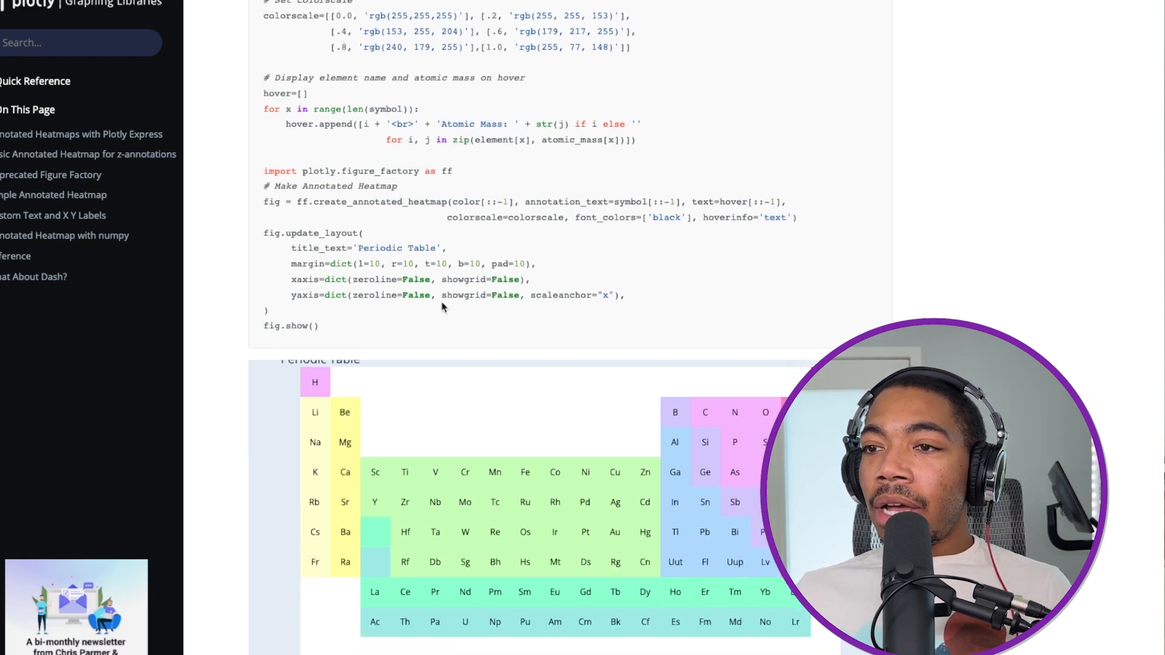
Scroll the rendered docs periodic table to check atomic masses on hover, e.g. Cadmium 112.411
{"action": "scroll", "scroll_direction": "down", "scroll_amount": 3}
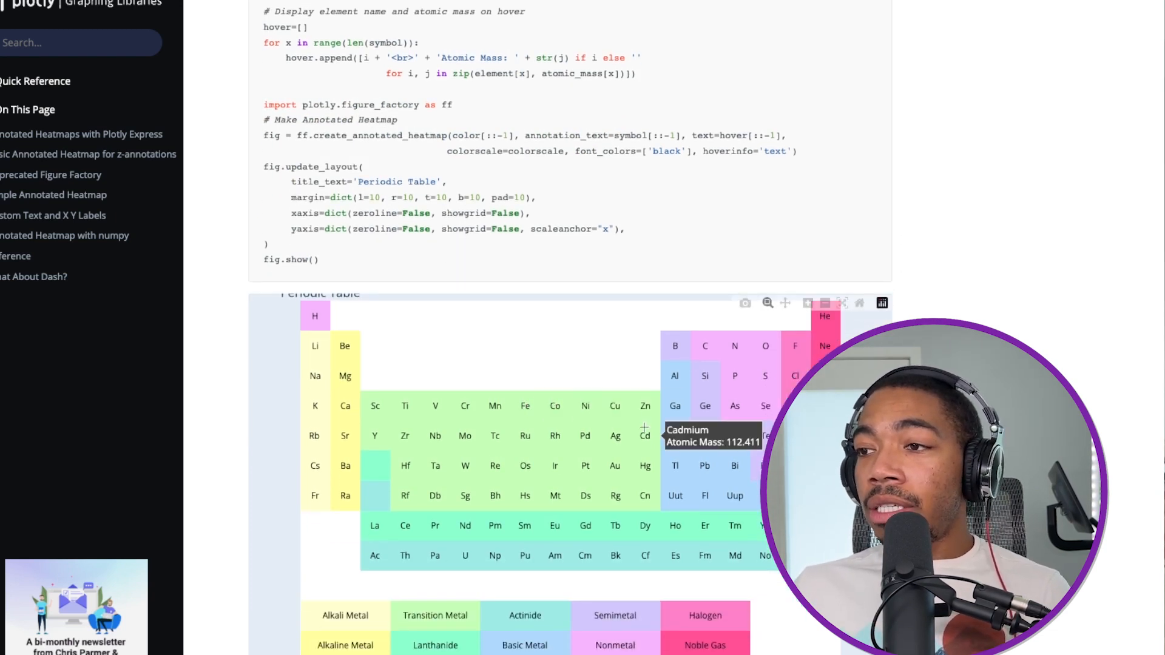
{"action": "mouse_move", "coordinate": [544, 348]}
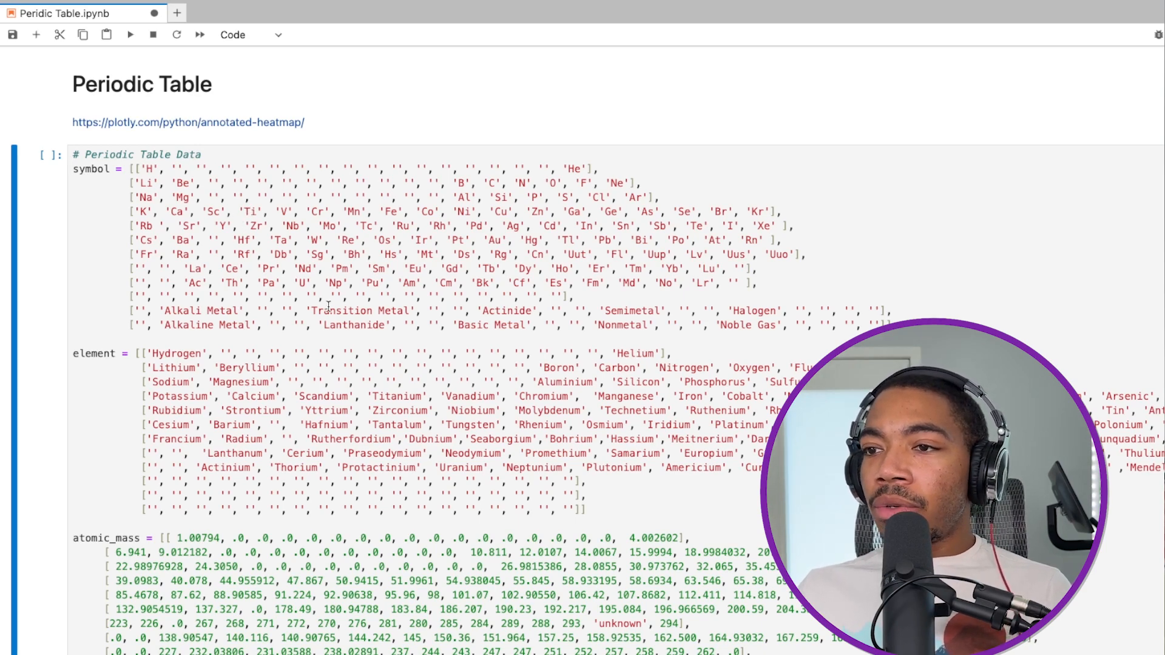
Render the notebook's larger periodic table and check Nitrogen's atomic mass on hover
{"action": "scroll", "scroll_direction": "down", "scroll_amount": 3}
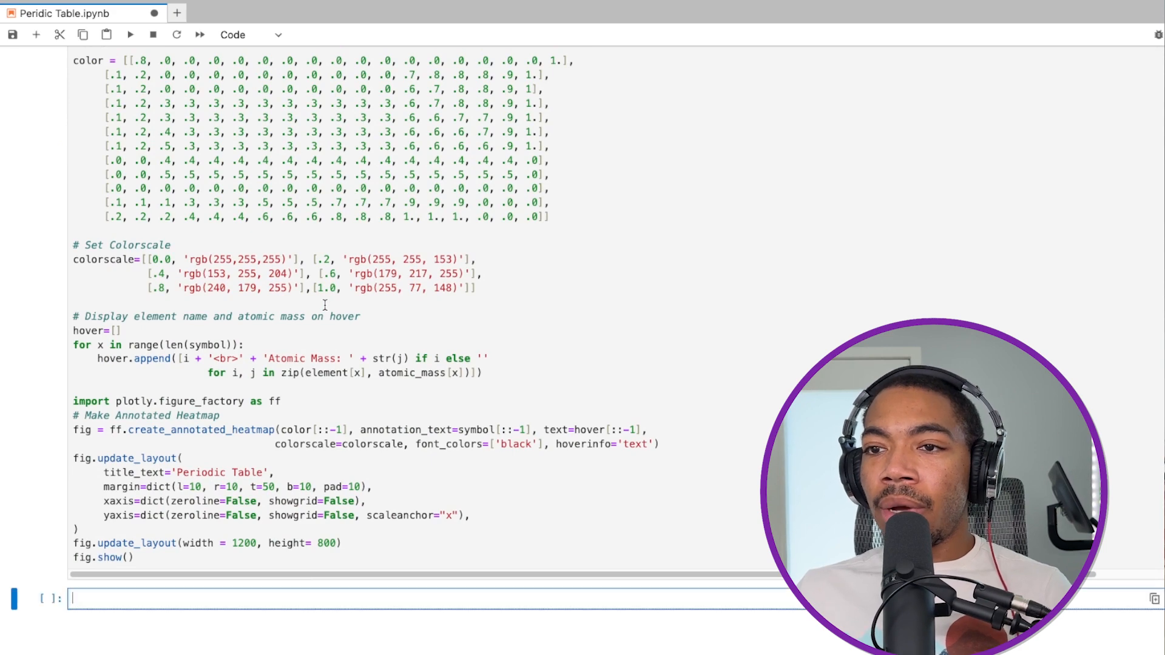
{"action": "left_click", "coordinate": [129, 34]}
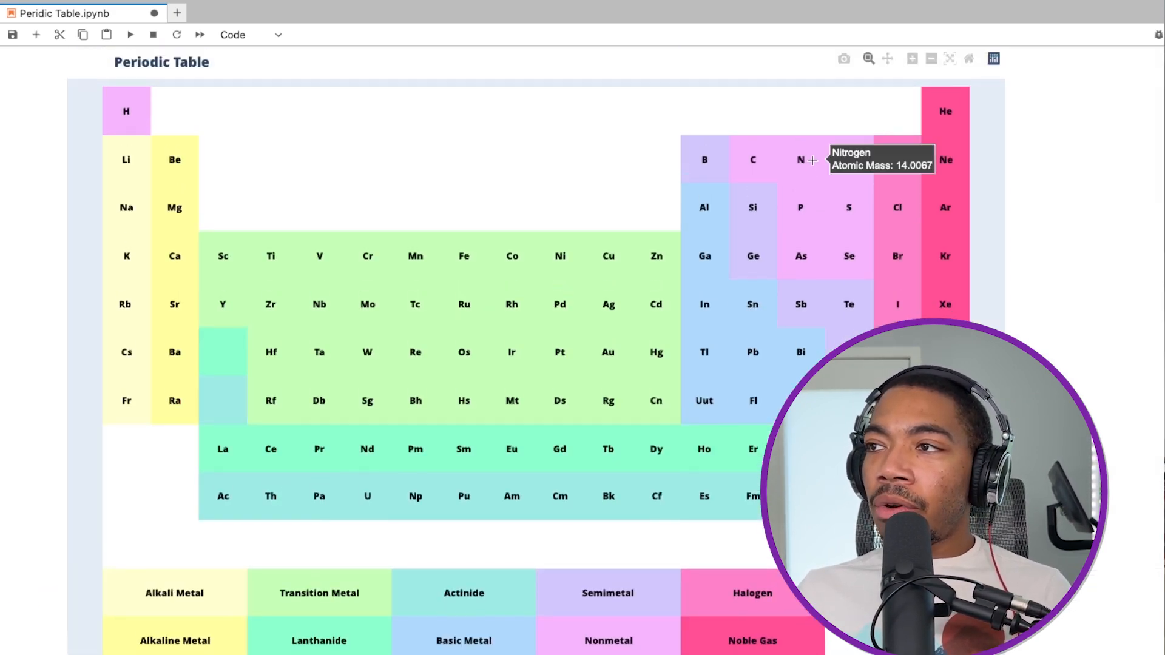
{"action": "mouse_move", "coordinate": [848, 159]}
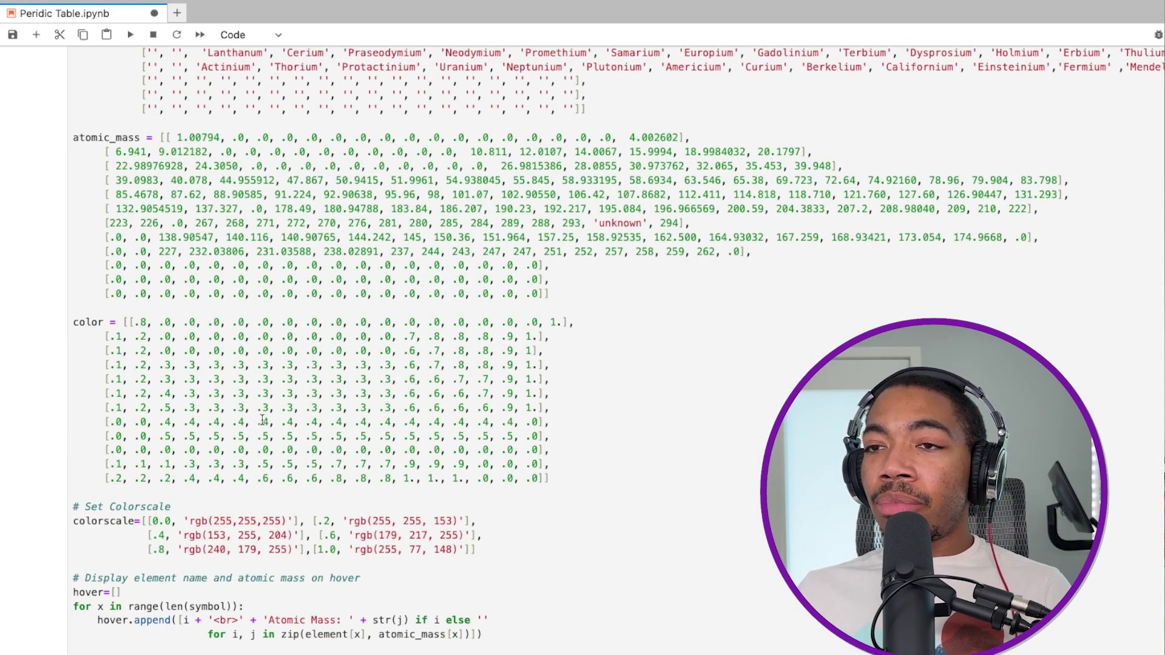
{"action": "scroll", "scroll_direction": "up", "scroll_amount": 3}
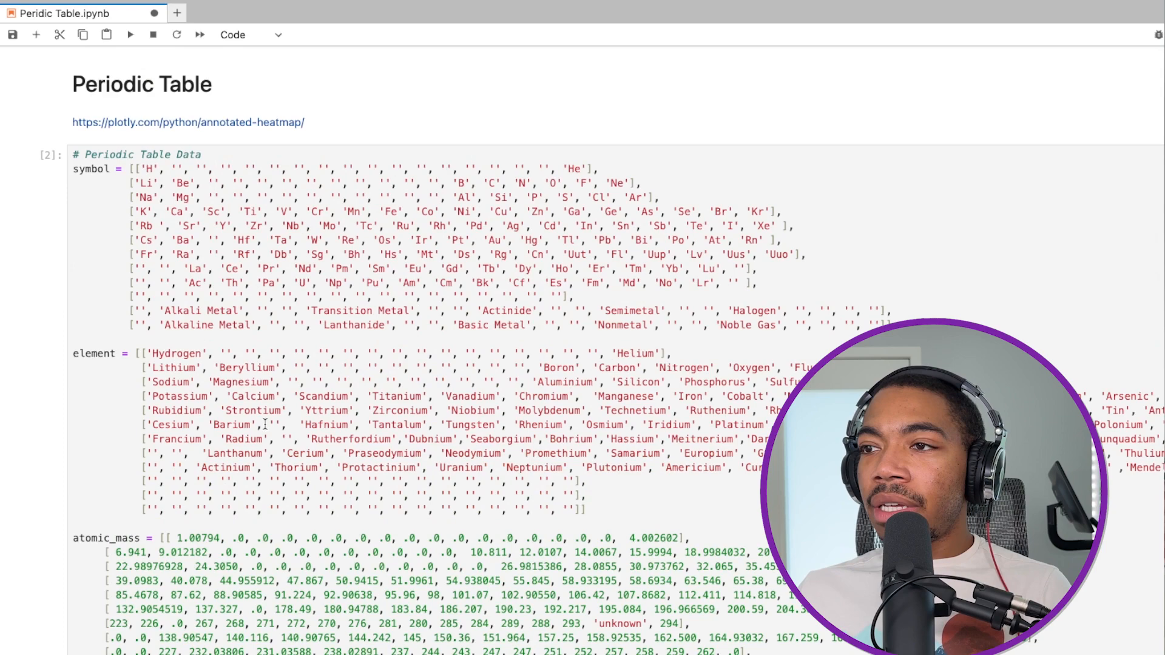
{"action": "scroll", "scroll_direction": "down", "scroll_amount": 3}
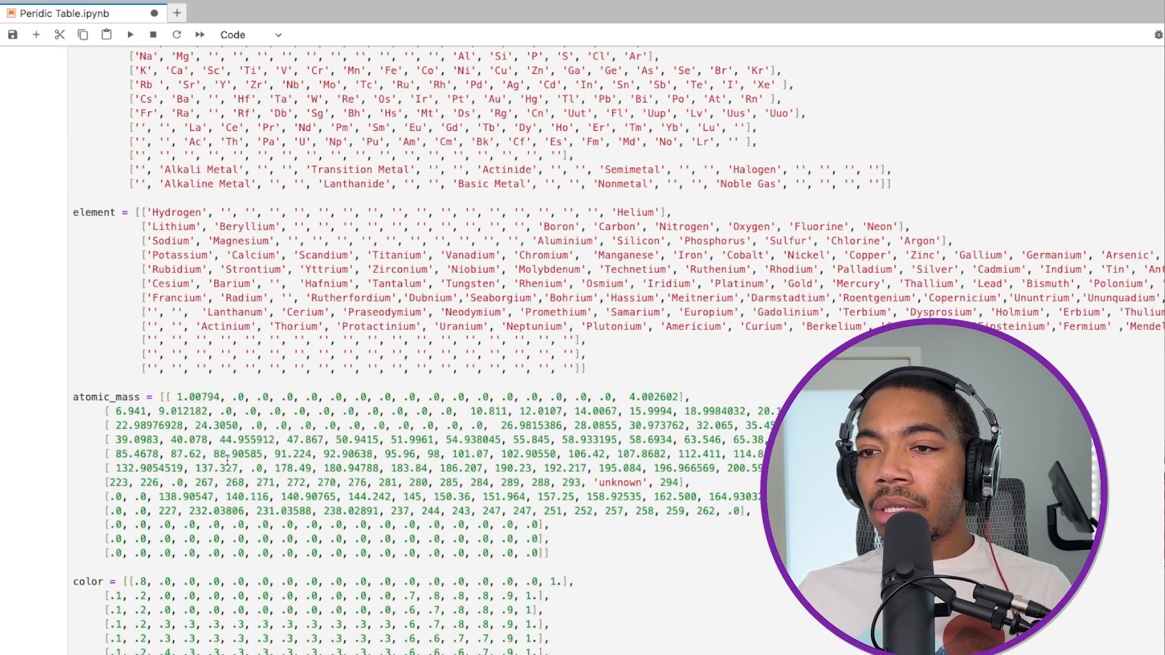
{"action": "scroll", "scroll_direction": "down", "scroll_amount": 3}
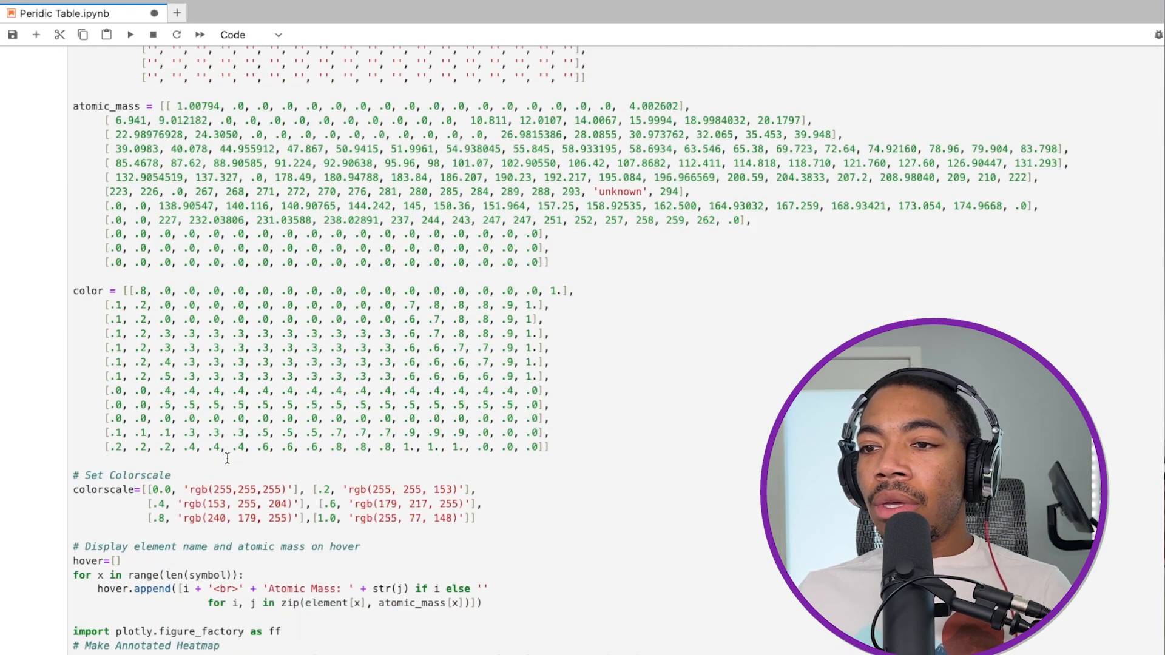
{"action": "scroll", "scroll_direction": "down", "scroll_amount": 3}
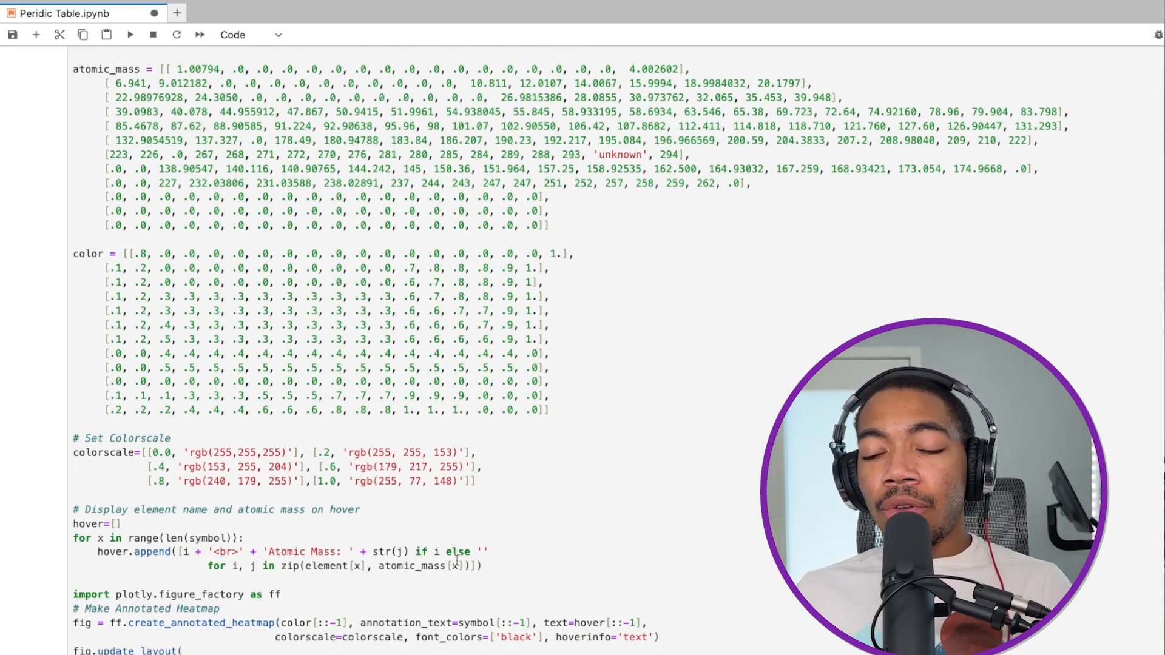
{"action": "scroll", "scroll_direction": "down", "scroll_amount": 3}
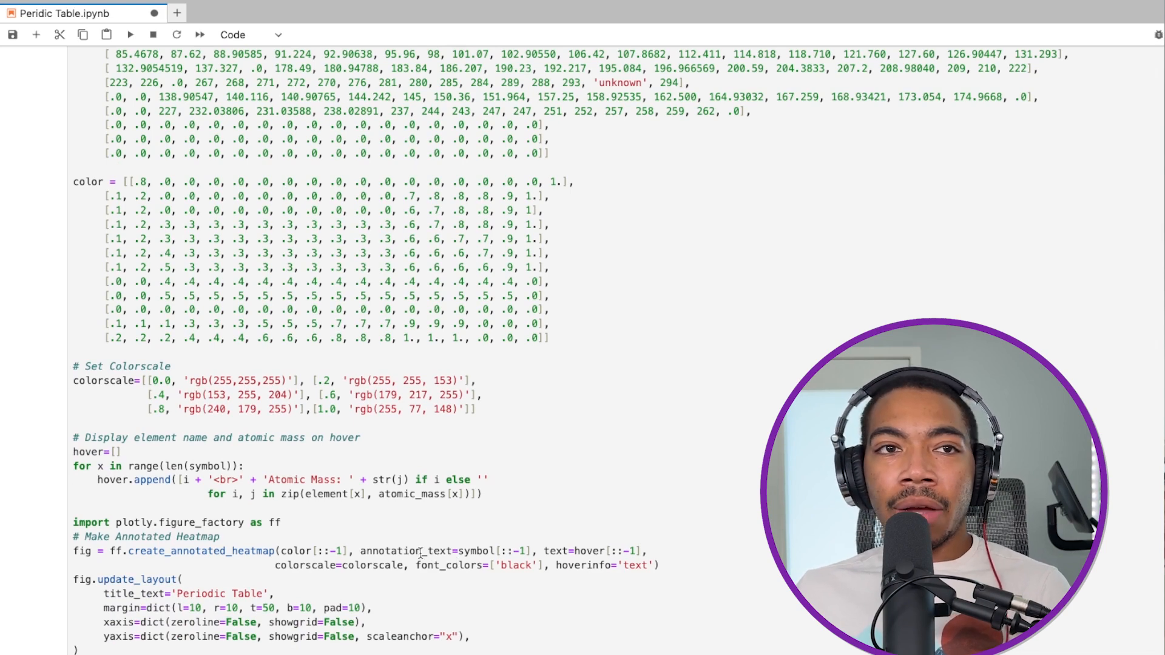